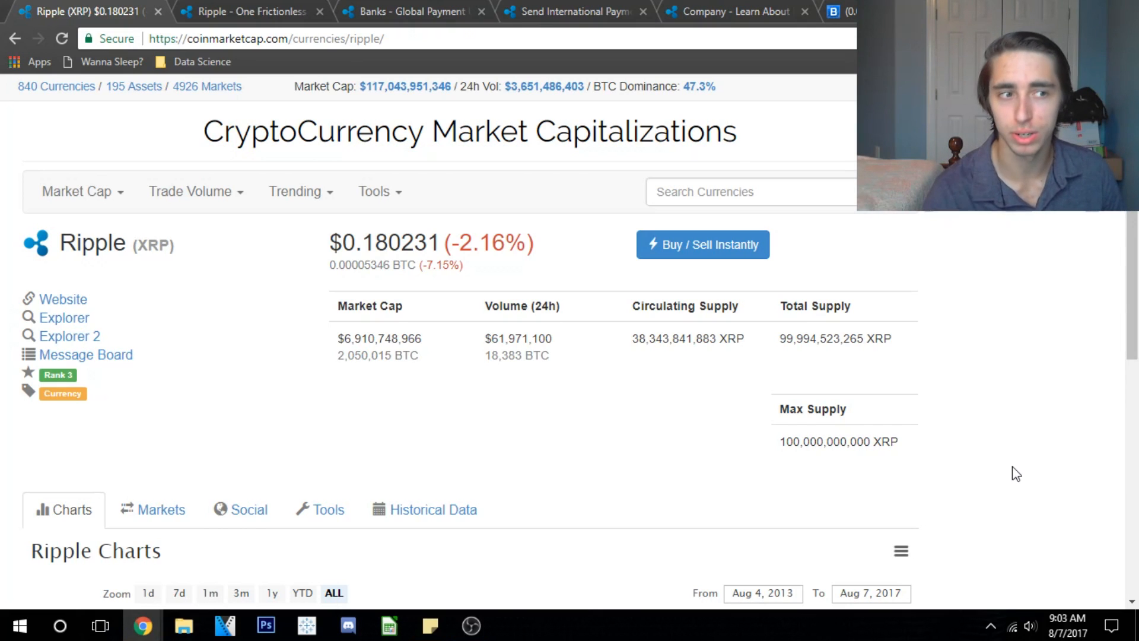
Step: Switch from the CoinMarketCap Ripple page to the ripple.com homepage
{"action": "left_click", "coordinate": [250, 10]}
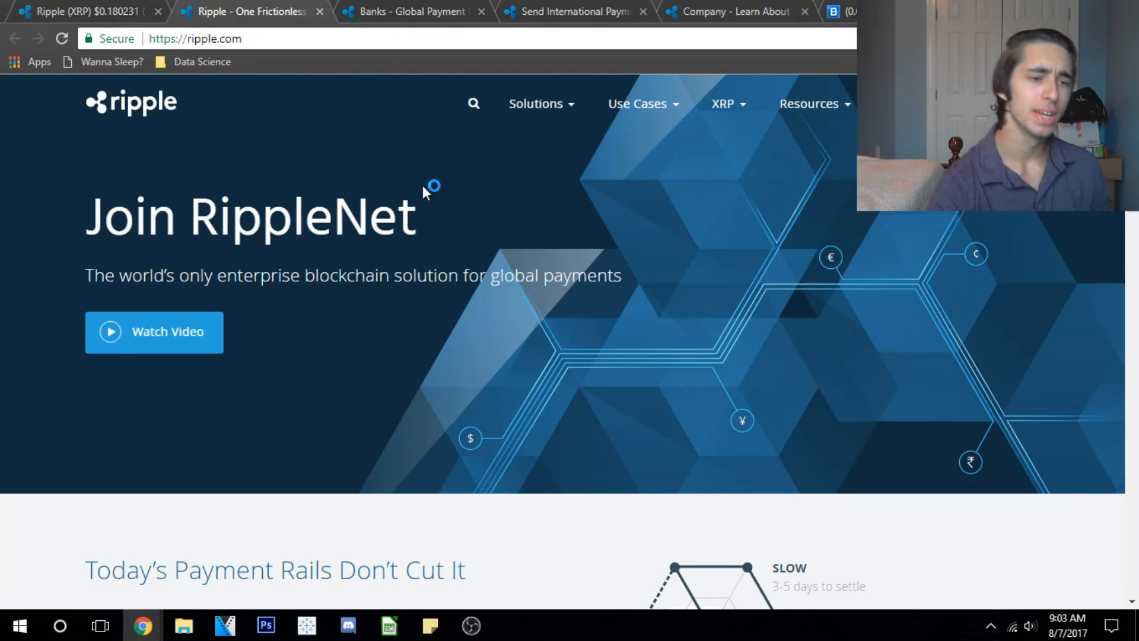
{"action": "mouse_move", "coordinate": [427, 167]}
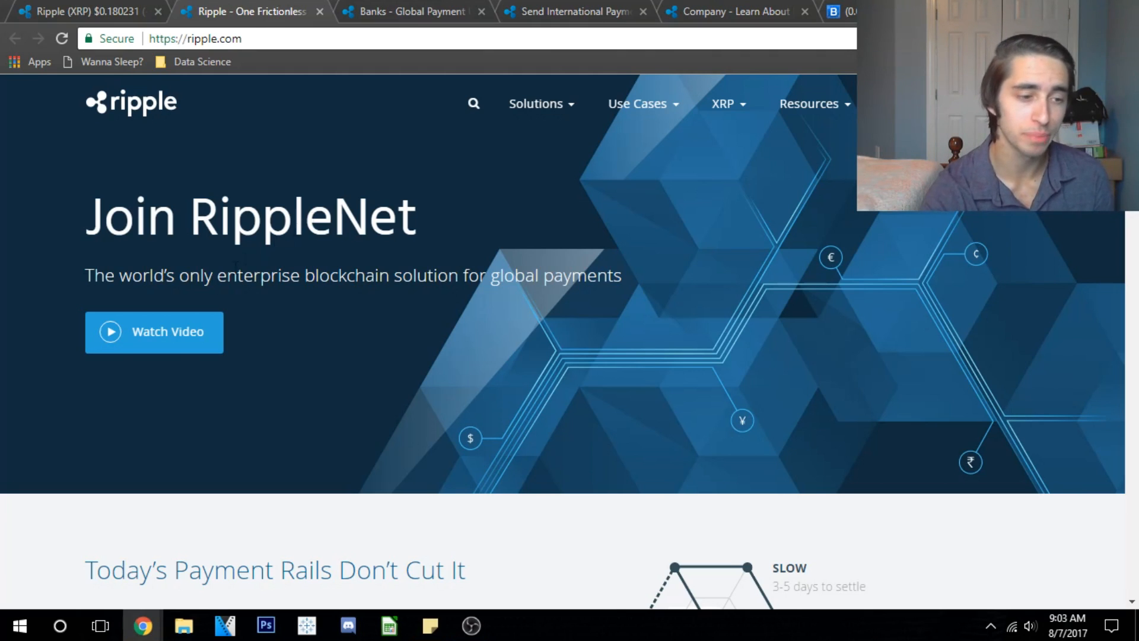
{"action": "mouse_move", "coordinate": [168, 332]}
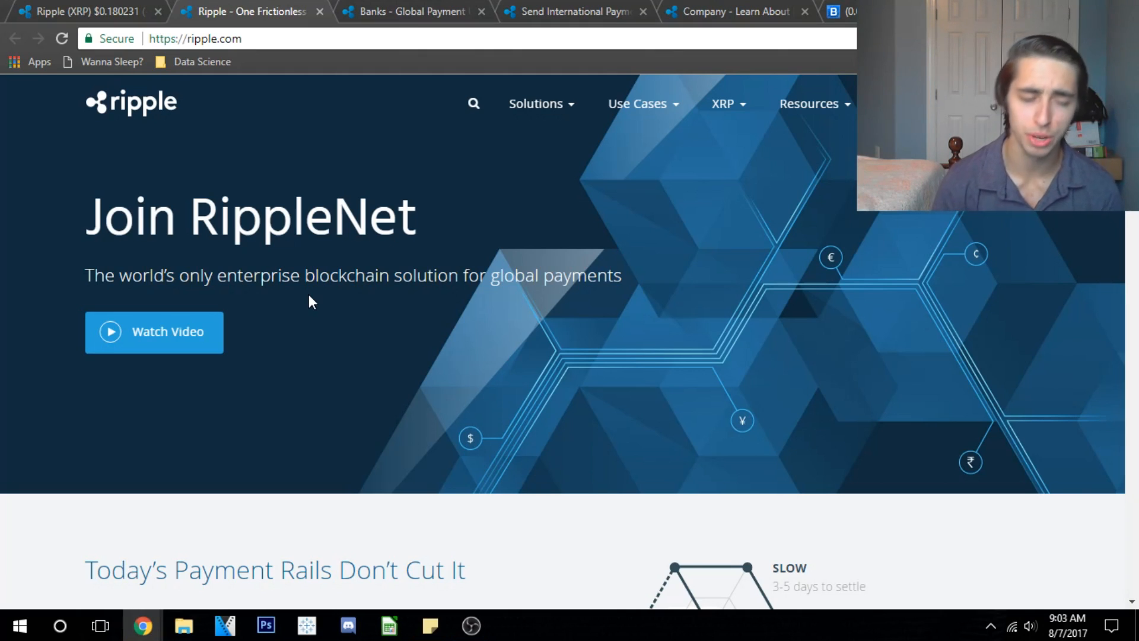
{"action": "mouse_move", "coordinate": [312, 311]}
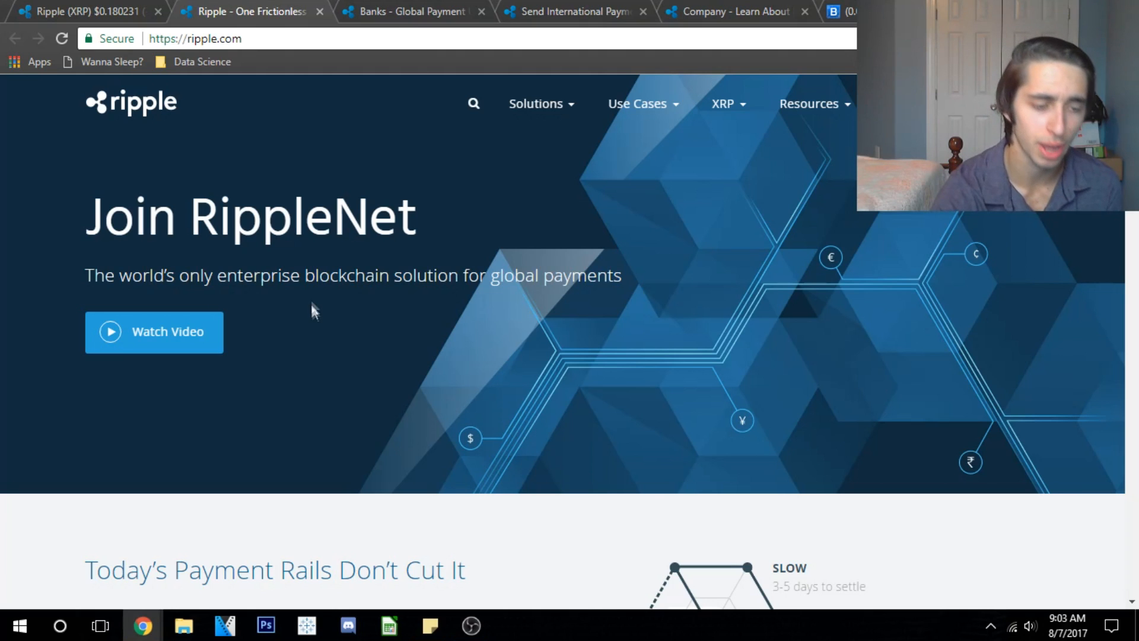
Step: Scroll the Banks use-case page down to its Opportunities section
{"action": "scroll", "scroll_direction": "down", "scroll_amount": 3}
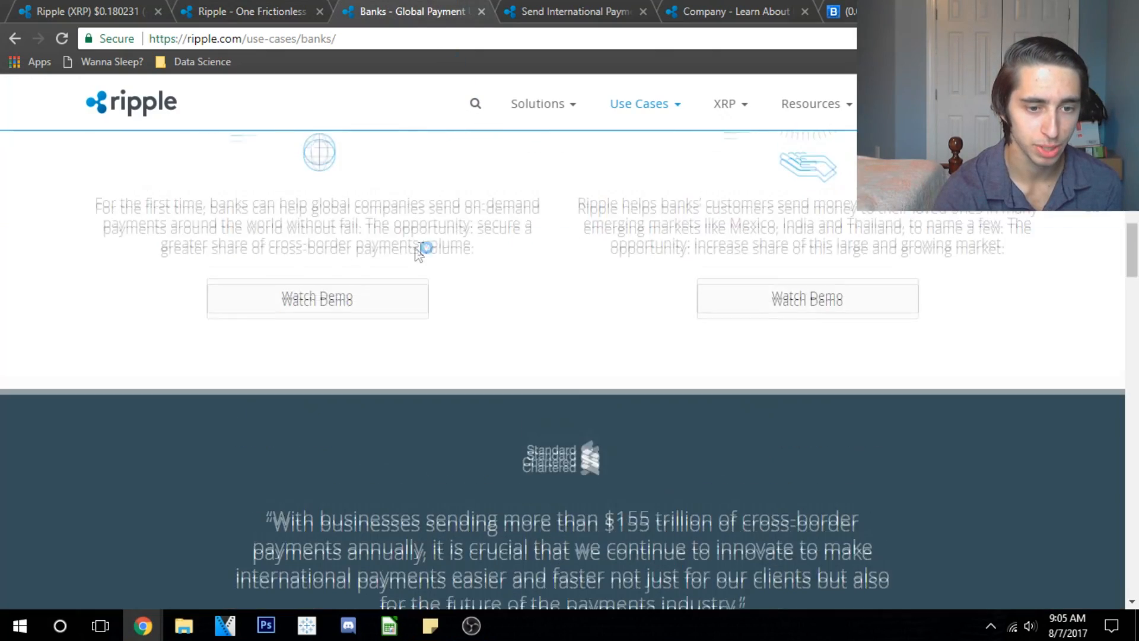
Step: Scroll through the Banks page benefits down toward the Meet RippleNet content
{"action": "scroll", "scroll_direction": "up", "scroll_amount": 3}
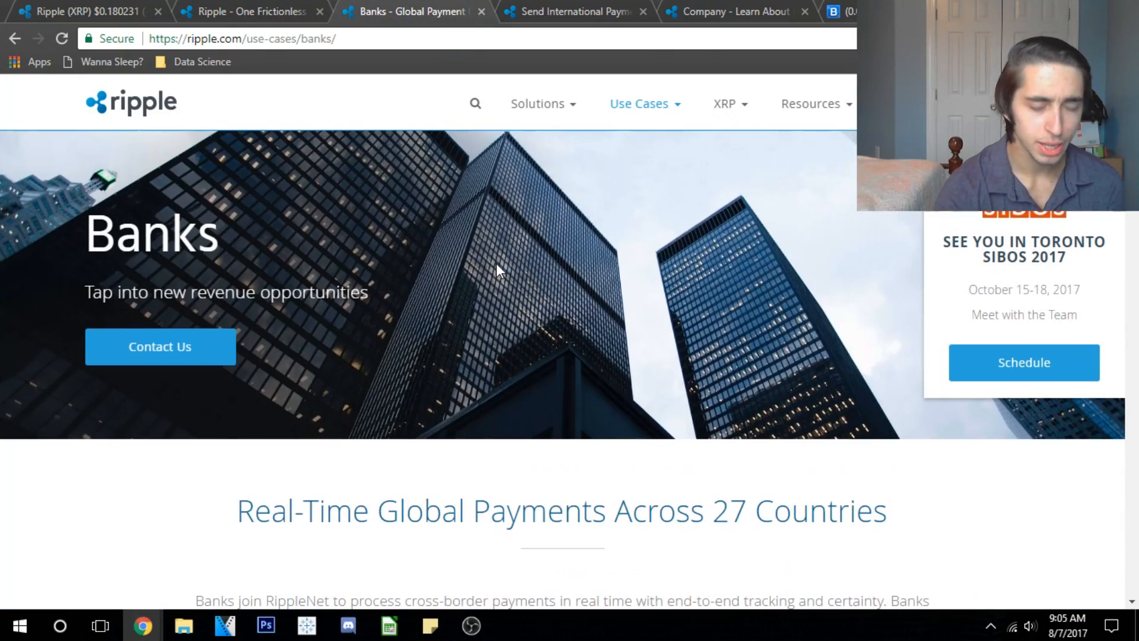
{"action": "scroll", "scroll_direction": "down", "scroll_amount": 3}
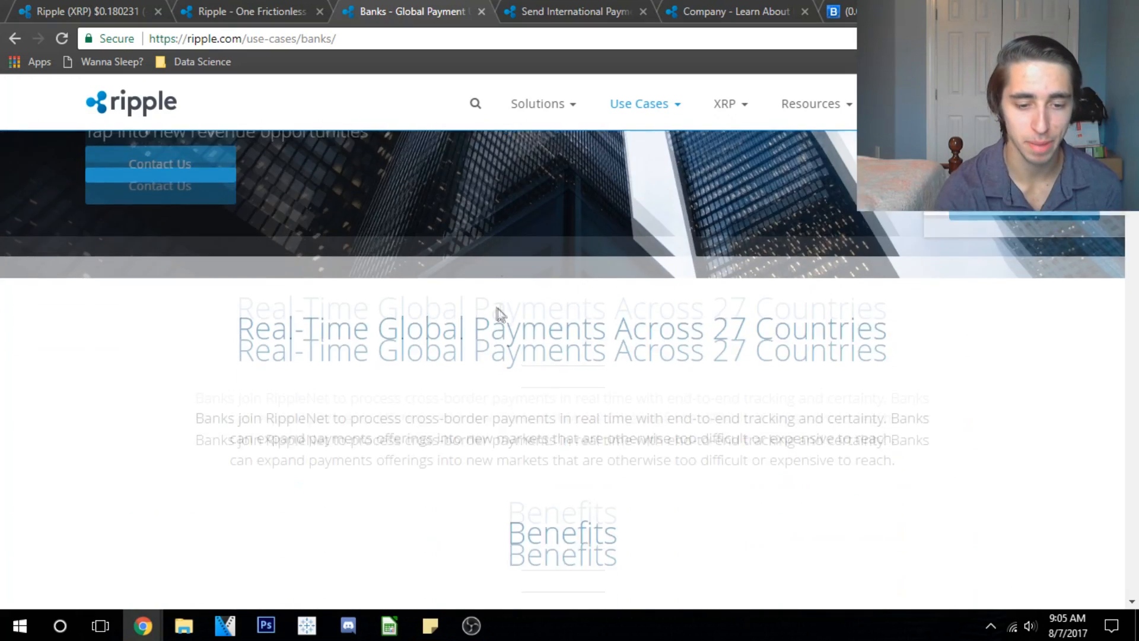
{"action": "scroll", "scroll_direction": "down", "scroll_amount": 3}
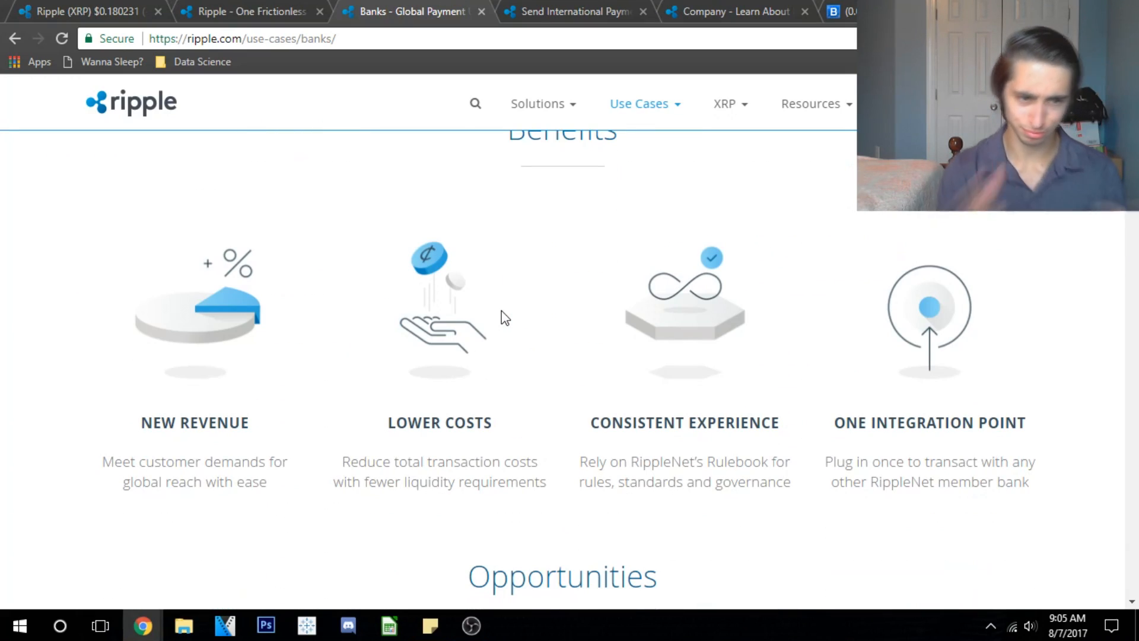
{"action": "scroll", "scroll_direction": "down", "scroll_amount": 3}
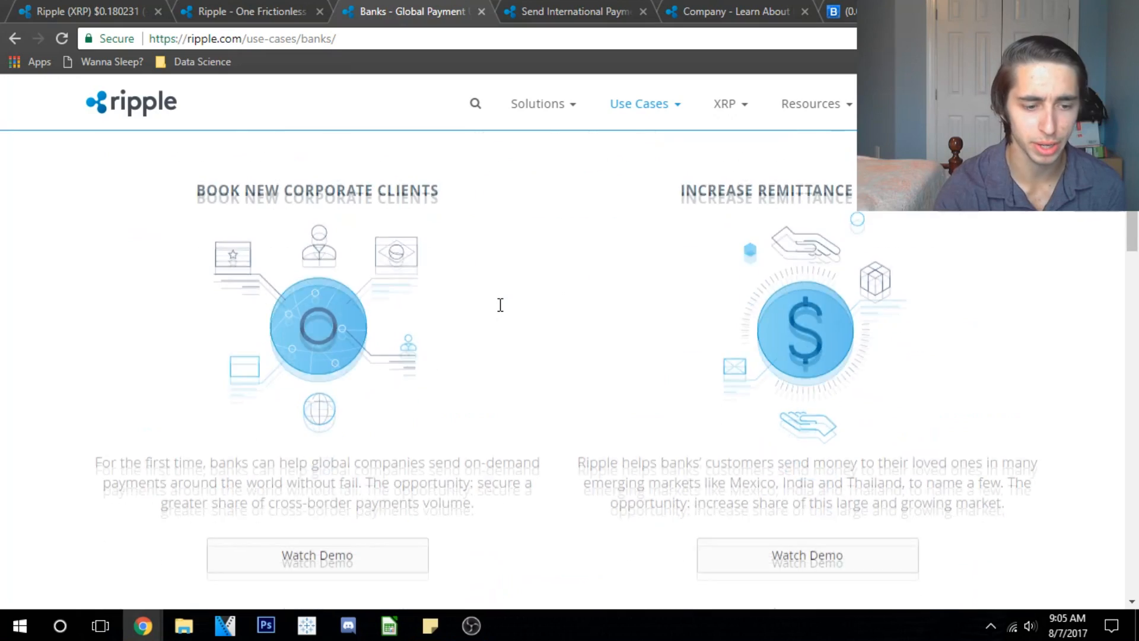
{"action": "scroll", "scroll_direction": "down", "scroll_amount": 3}
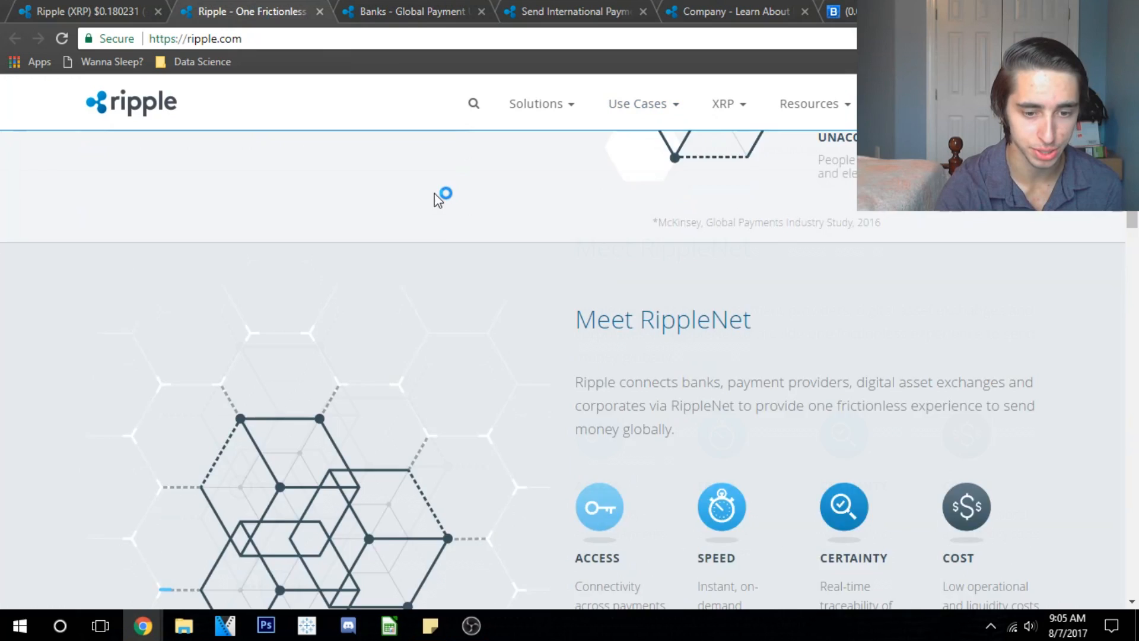
Step: Scroll to the Standard Payments Interface (xVia) description on the Send Payments page
{"action": "scroll", "scroll_direction": "down", "scroll_amount": 3}
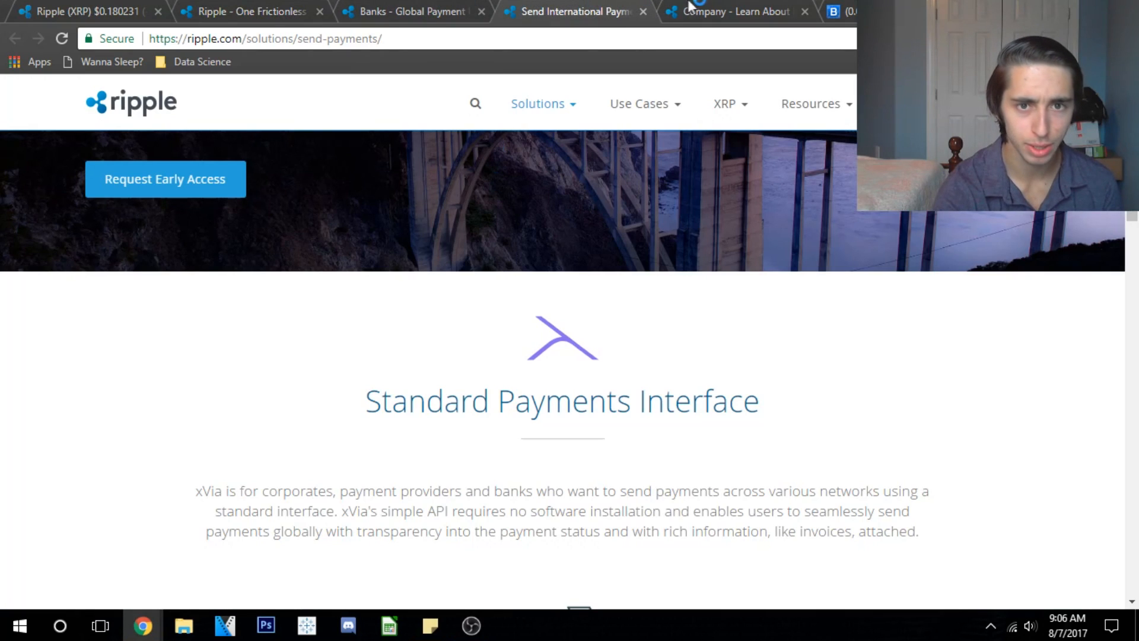
Step: Return to the Banks use-case page at its Calculate Cost Savings section
{"action": "left_click", "coordinate": [410, 11]}
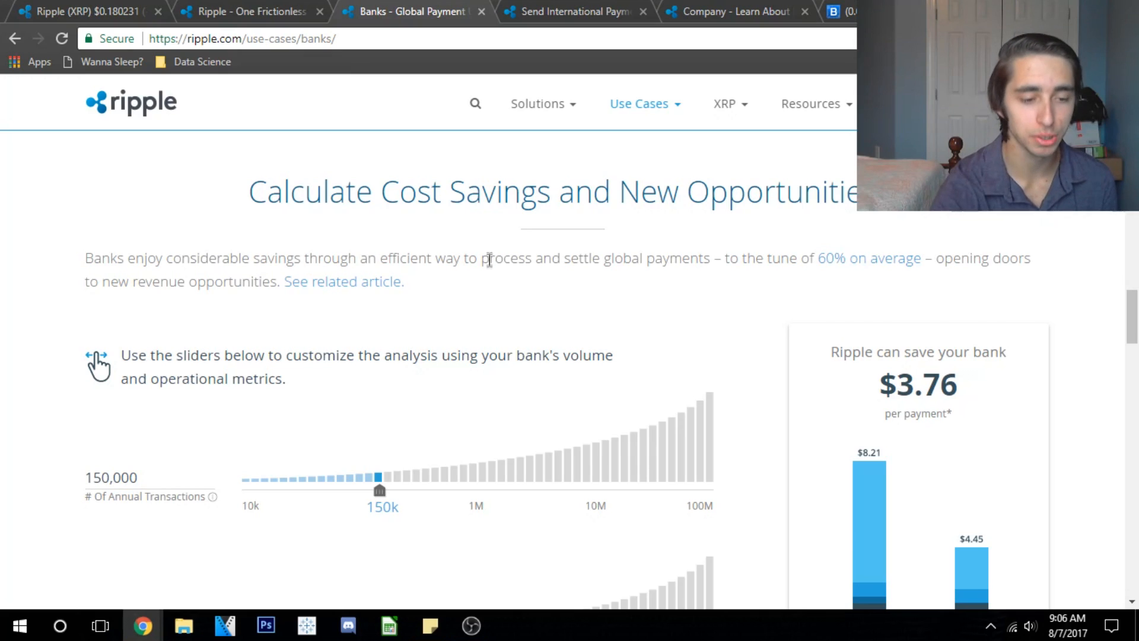
Step: Set the savings calculator to about 1,482,000 annual transactions and roughly $108B transaction value
{"action": "scroll", "scroll_direction": "down", "scroll_amount": 3}
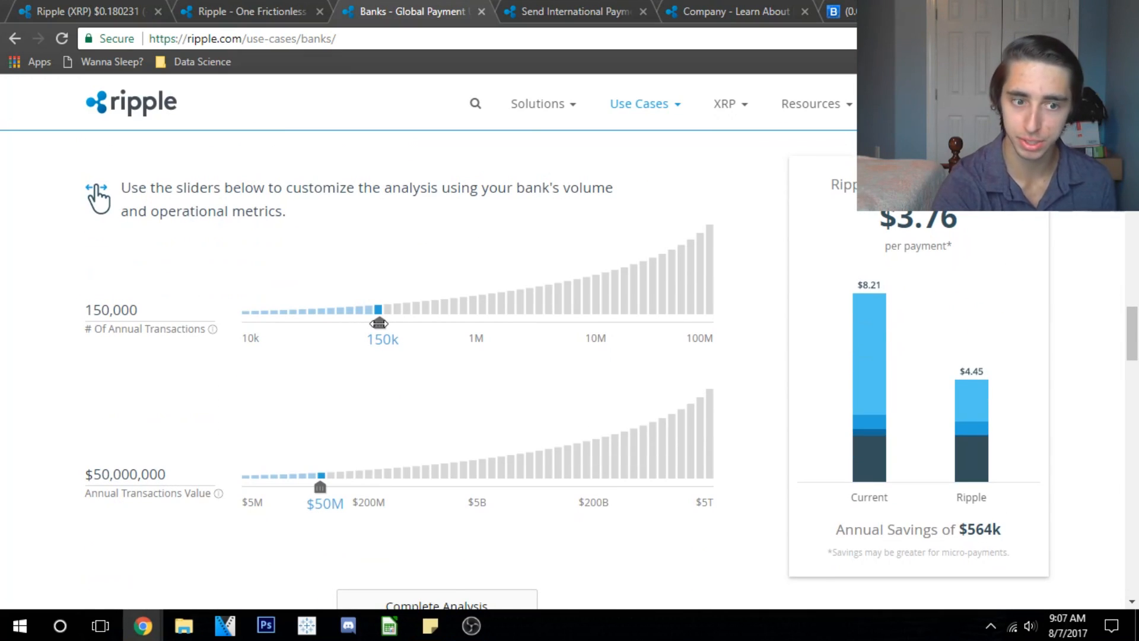
{"action": "left_click_drag", "start_coordinate": [378, 323], "coordinate": [503, 323]}
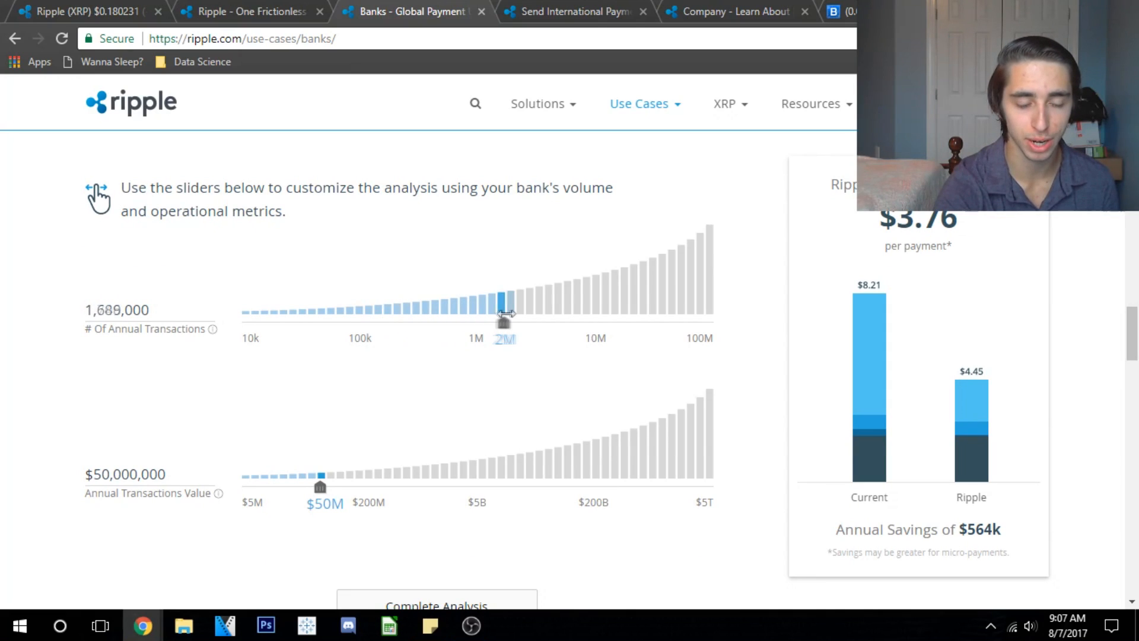
{"action": "left_click_drag", "start_coordinate": [506, 317], "coordinate": [497, 318]}
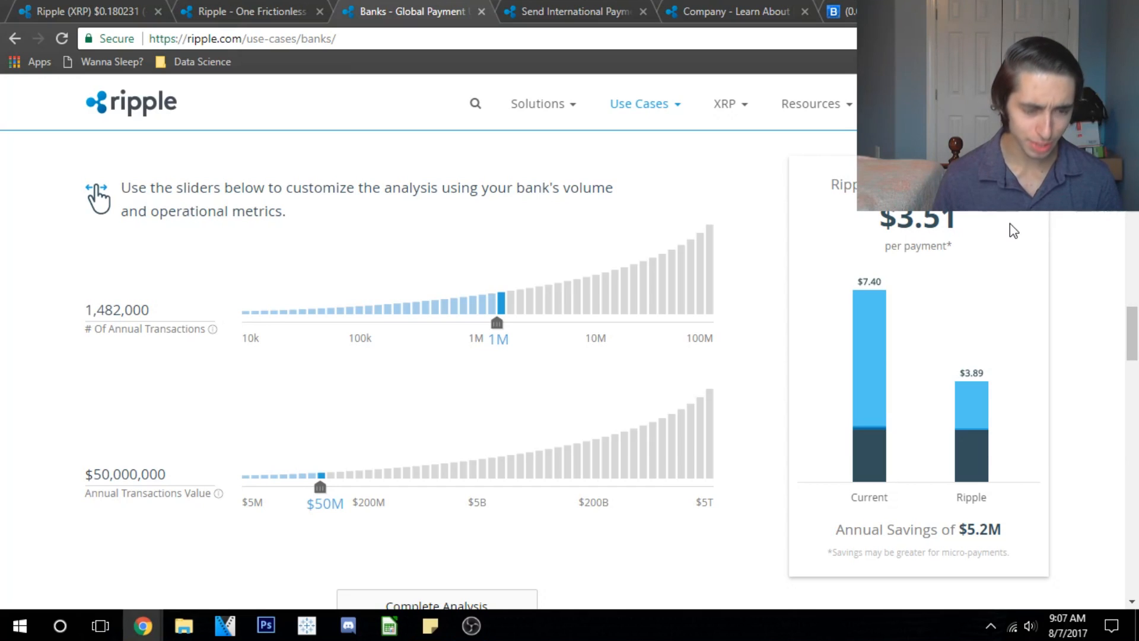
{"action": "mouse_move", "coordinate": [913, 442]}
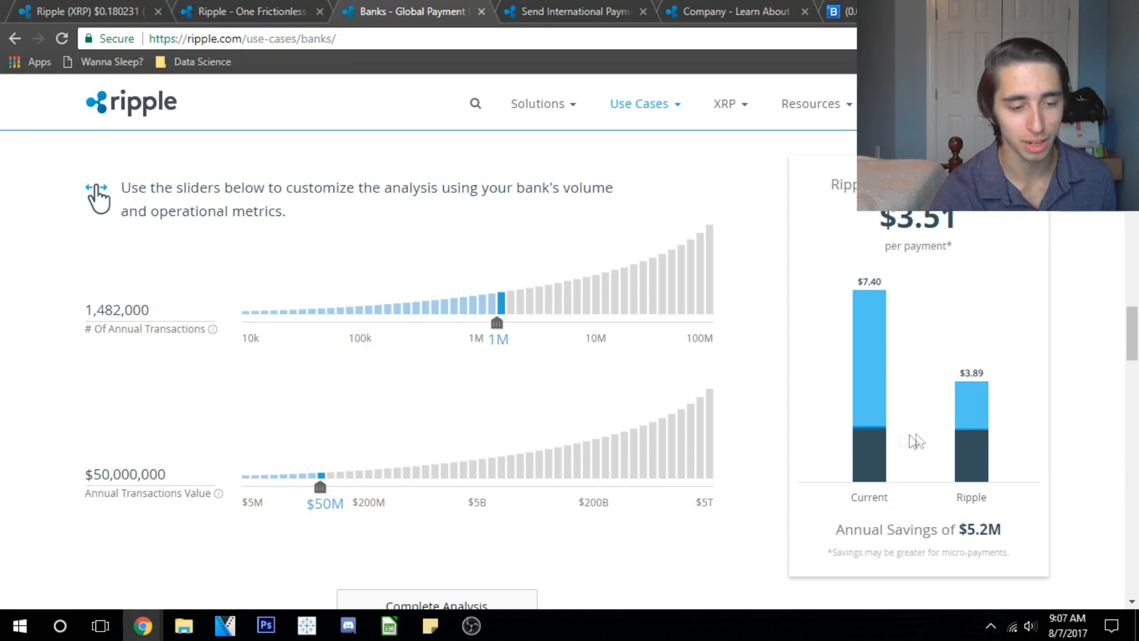
{"action": "left_click_drag", "start_coordinate": [319, 487], "coordinate": [578, 476]}
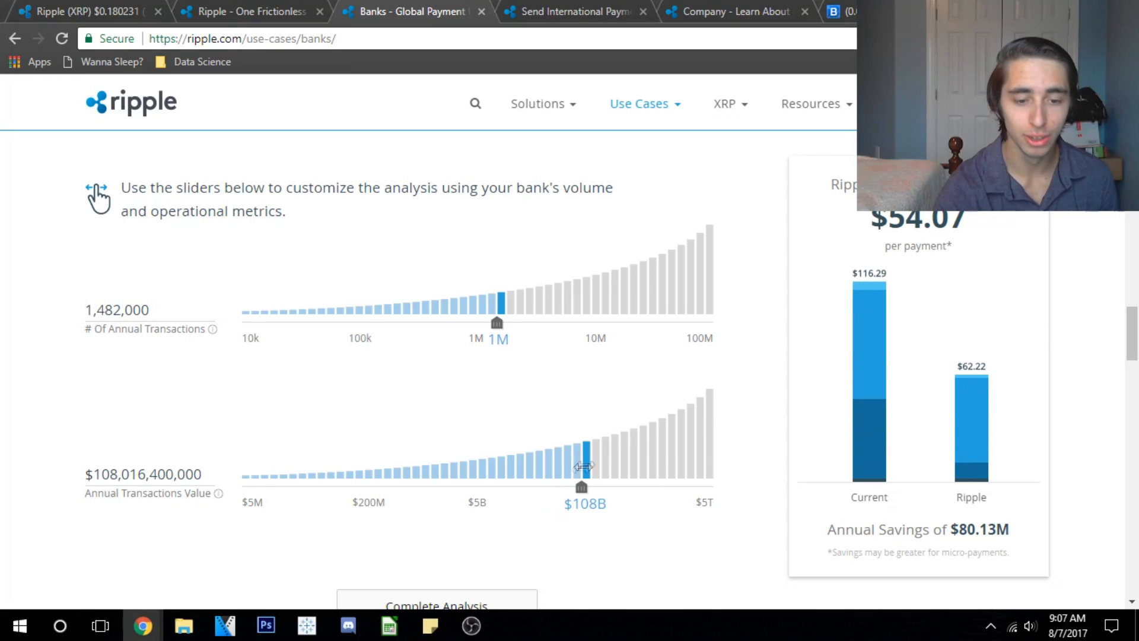
{"action": "mouse_move", "coordinate": [874, 302]}
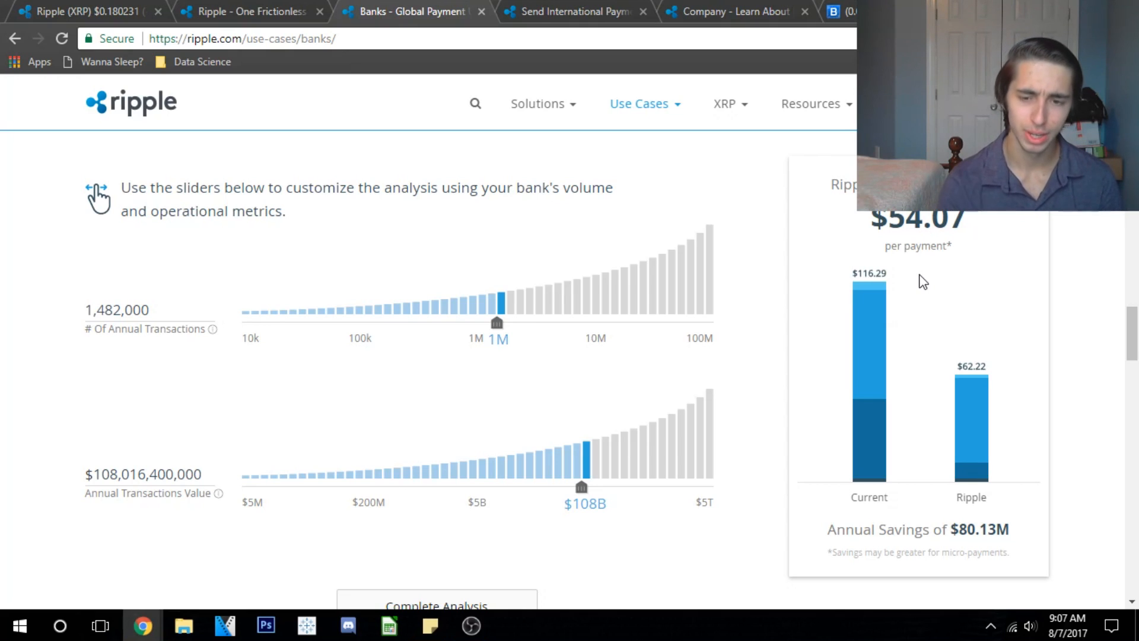
Step: Scroll down to the recommended xVia and xCurrent solution cards
{"action": "scroll", "scroll_direction": "down", "scroll_amount": 3}
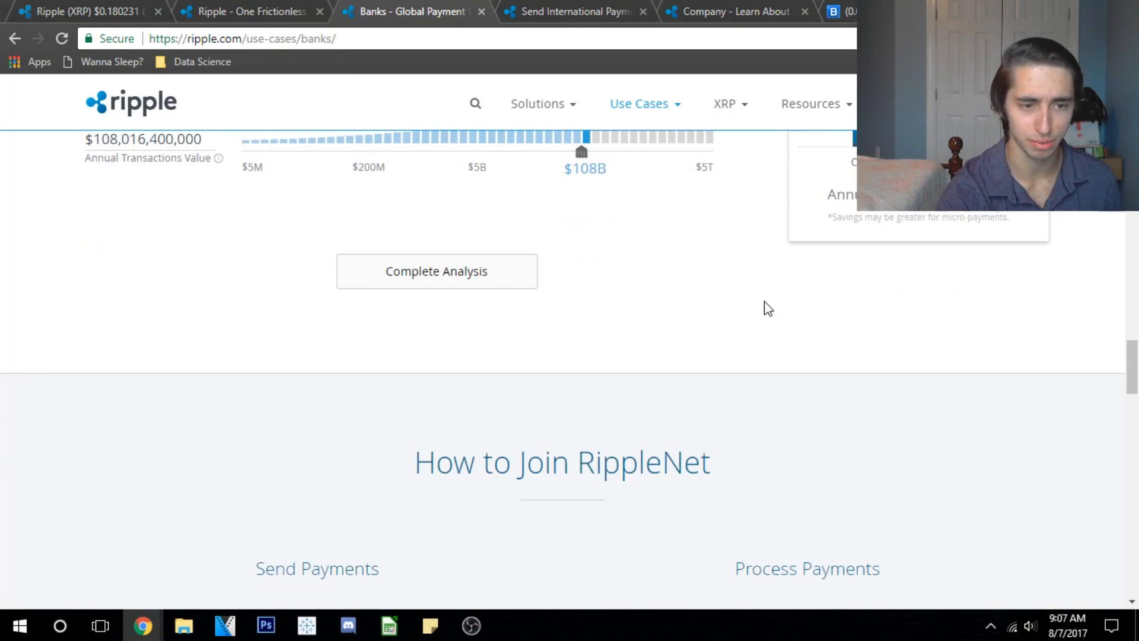
{"action": "scroll", "scroll_direction": "down", "scroll_amount": 3}
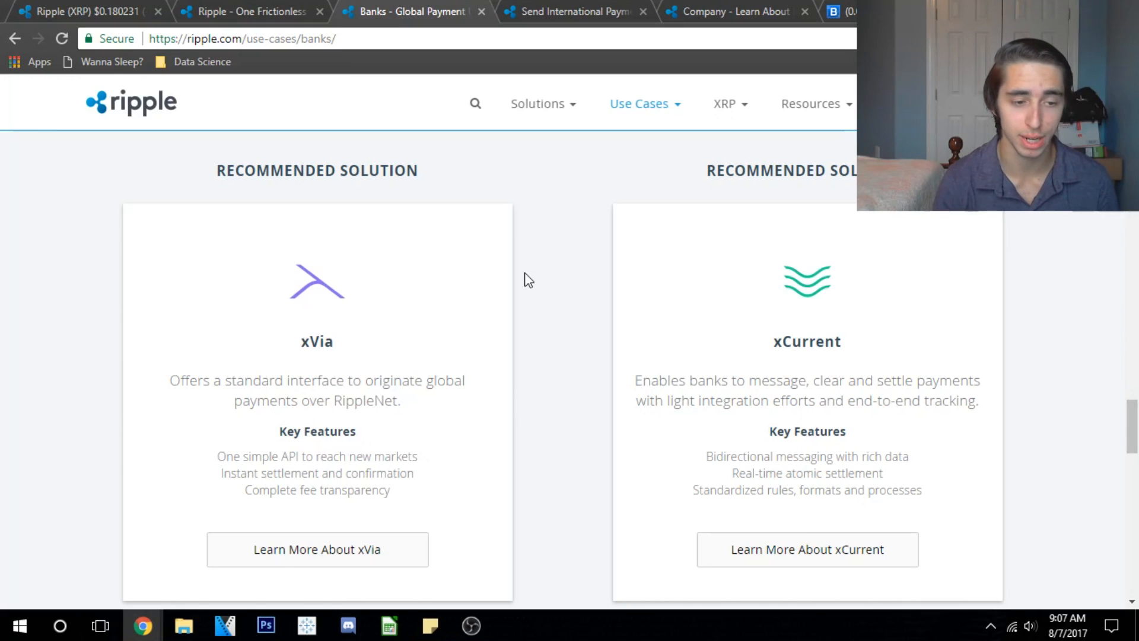
{"action": "mouse_move", "coordinate": [763, 334]}
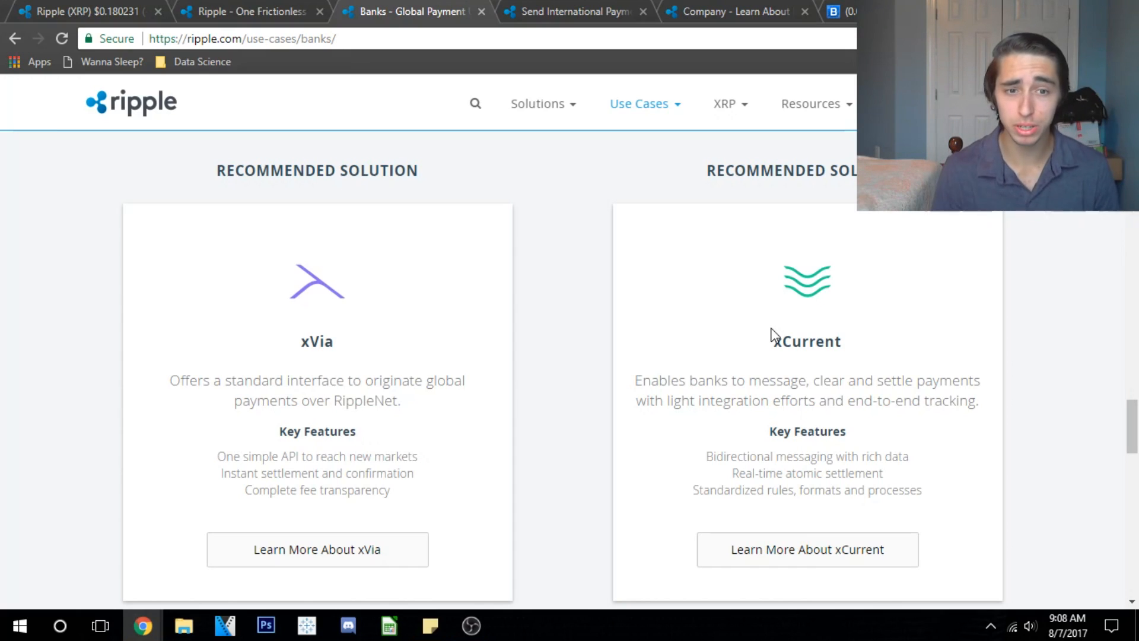
Step: View the homepage's Growing Global Network section with its 90+ customer bank logos
{"action": "left_click", "coordinate": [247, 11]}
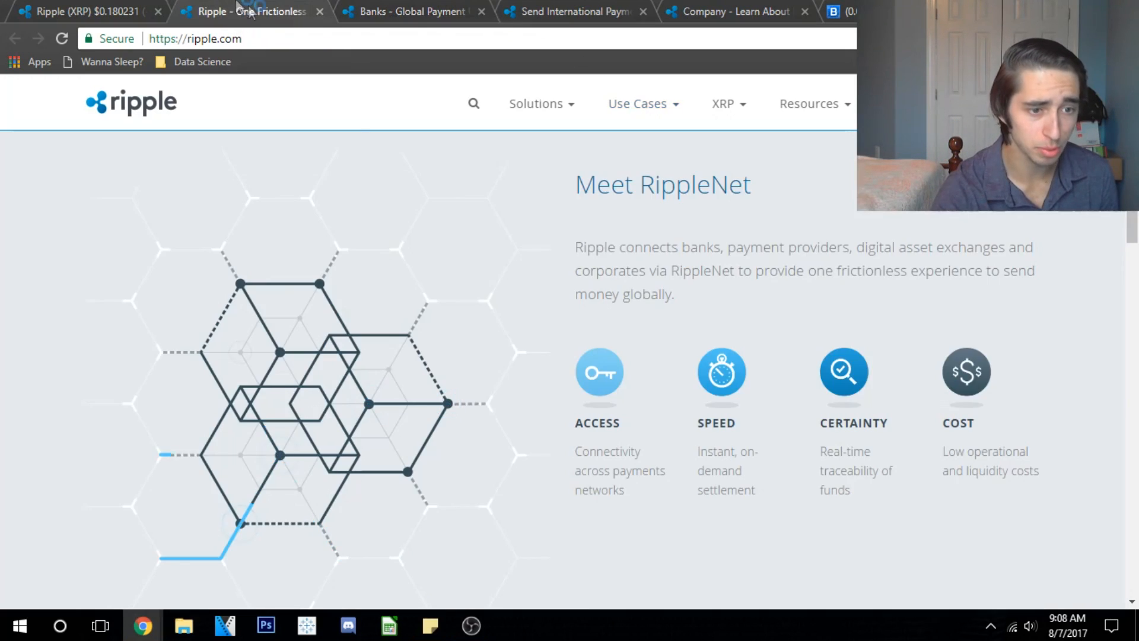
{"action": "scroll", "scroll_direction": "down", "scroll_amount": 3}
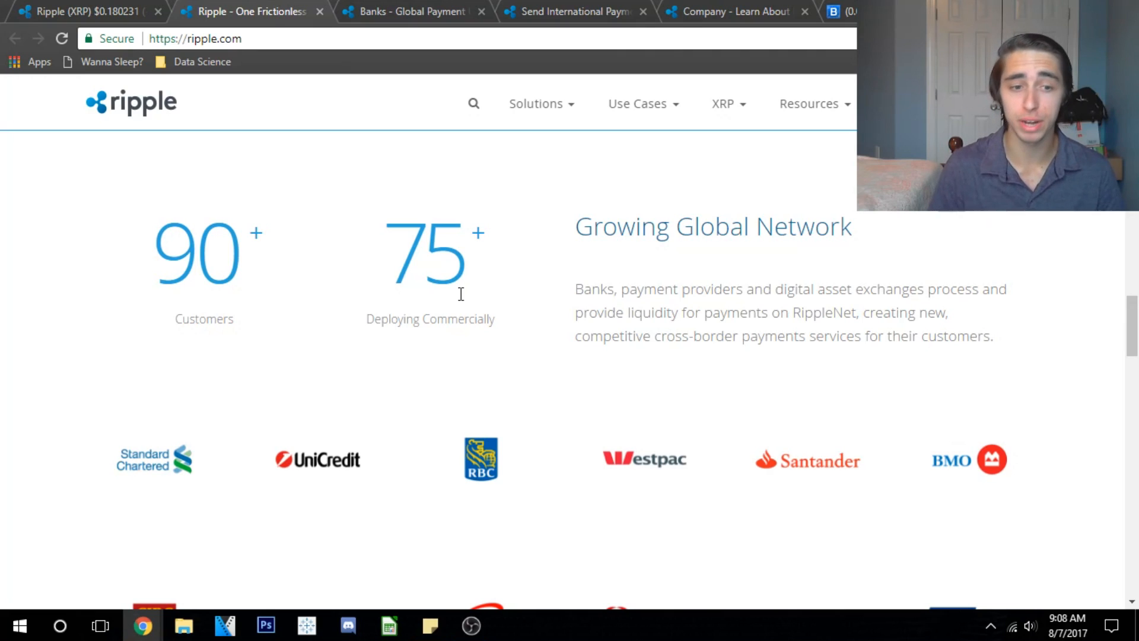
{"action": "scroll", "scroll_direction": "down", "scroll_amount": 3}
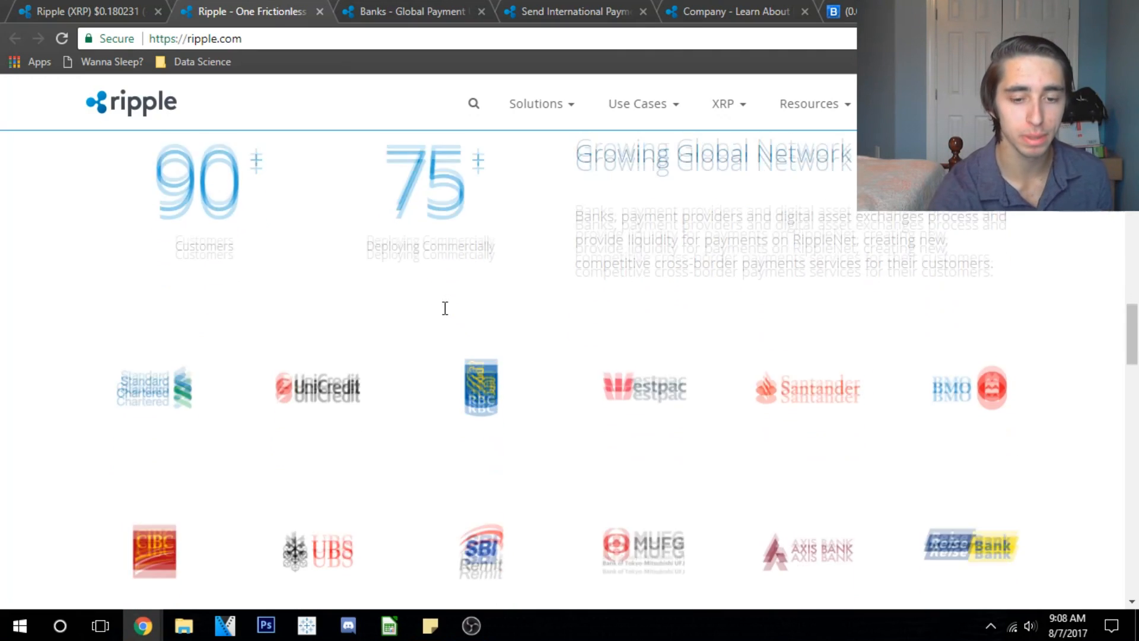
{"action": "scroll", "scroll_direction": "down", "scroll_amount": 3}
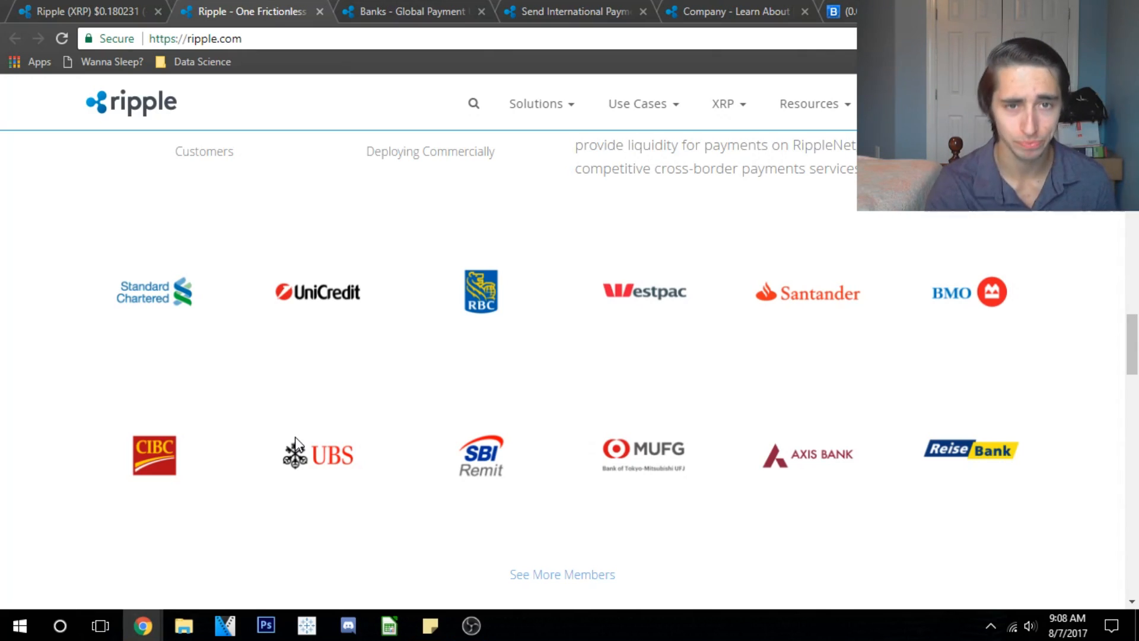
{"action": "mouse_move", "coordinate": [690, 220]}
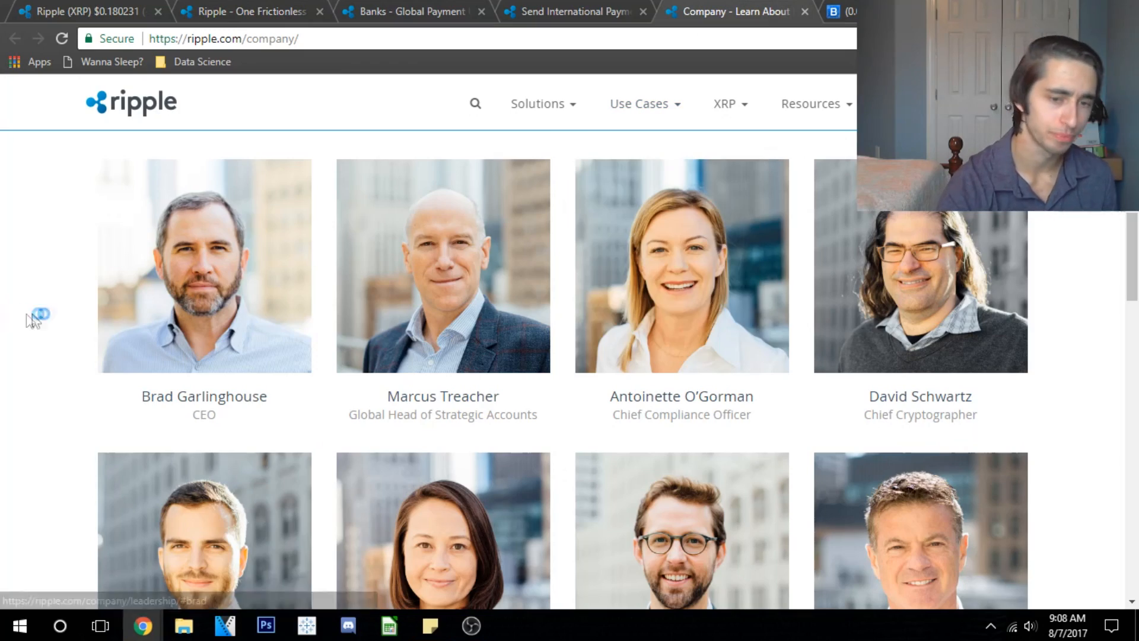
Step: Scroll the Company page through Leadership, Investors and Board of Directors, back toward Leadership
{"action": "scroll", "scroll_direction": "down", "scroll_amount": 3}
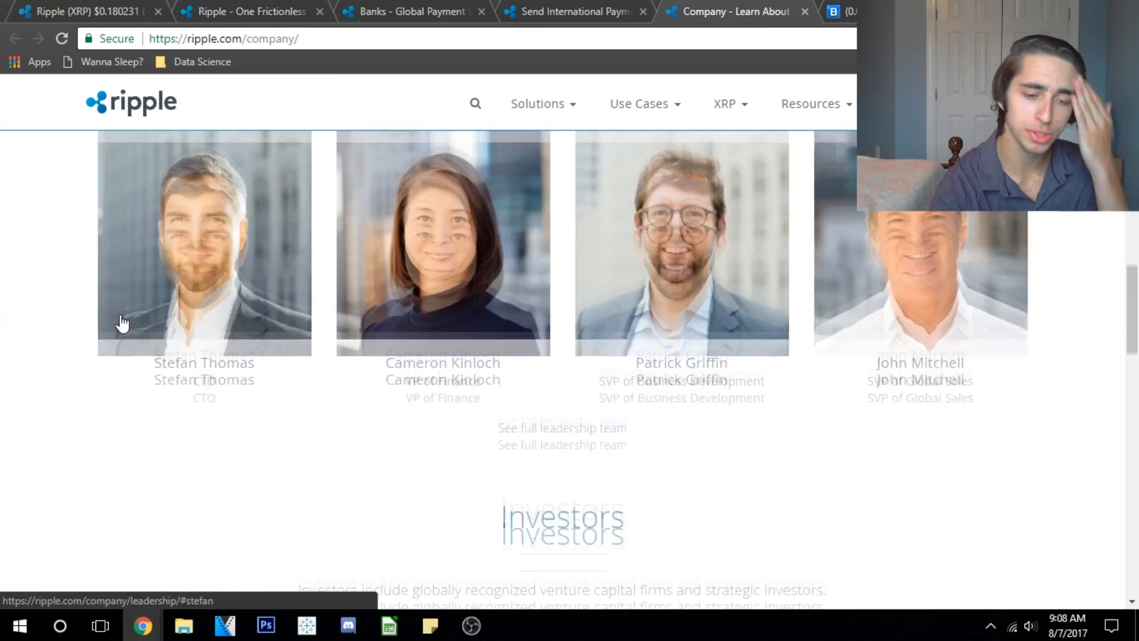
{"action": "scroll", "scroll_direction": "up", "scroll_amount": 3}
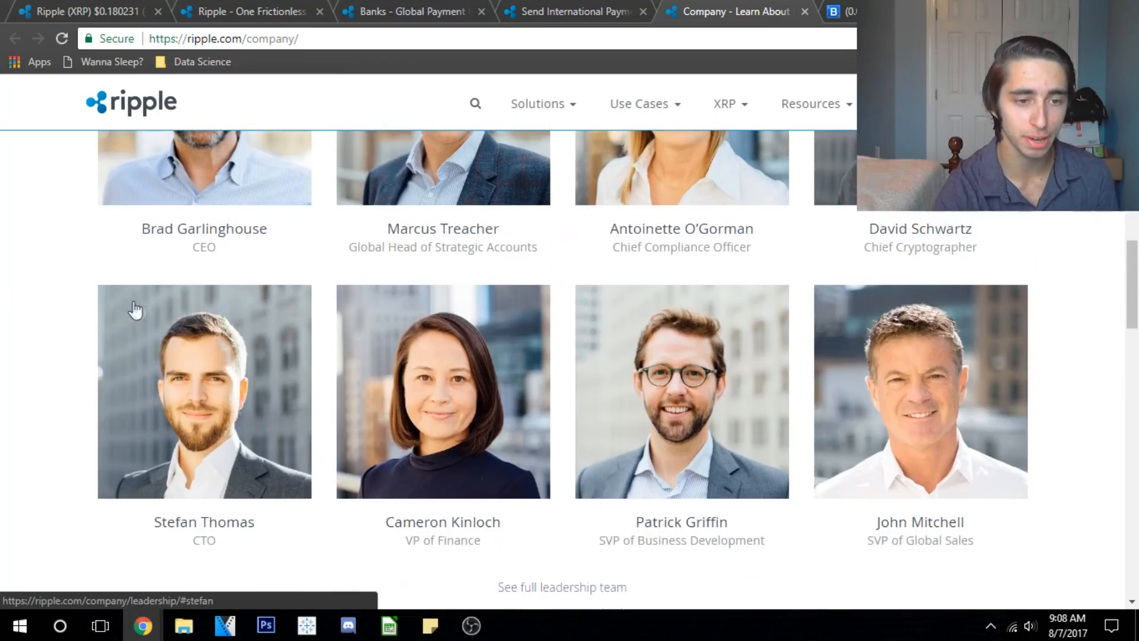
{"action": "scroll", "scroll_direction": "up", "scroll_amount": 3}
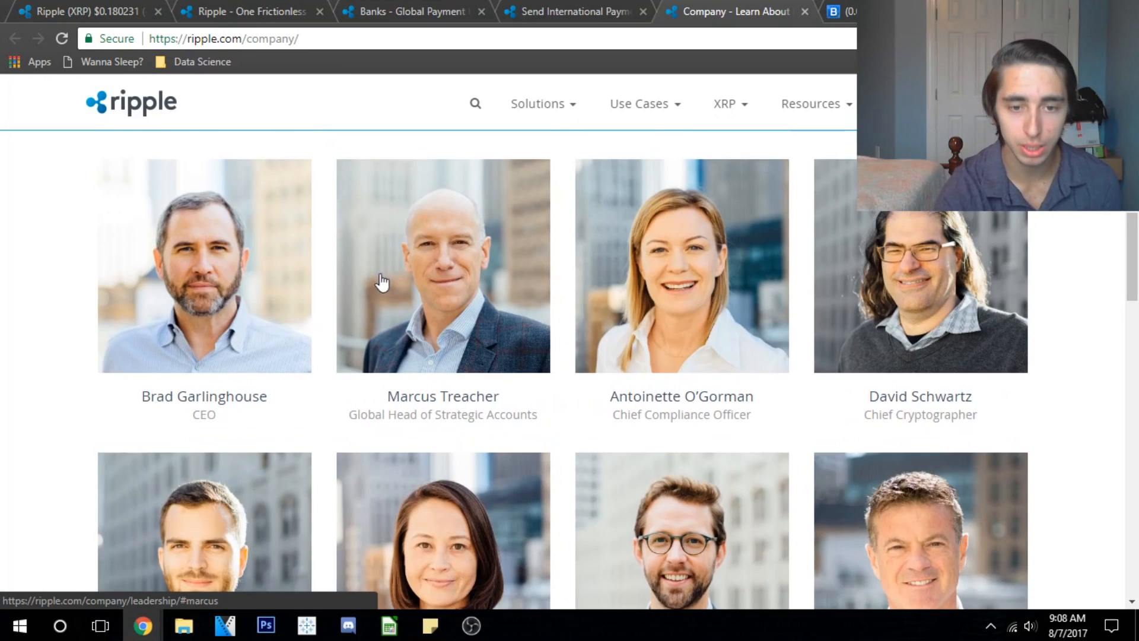
{"action": "scroll", "scroll_direction": "down", "scroll_amount": 3}
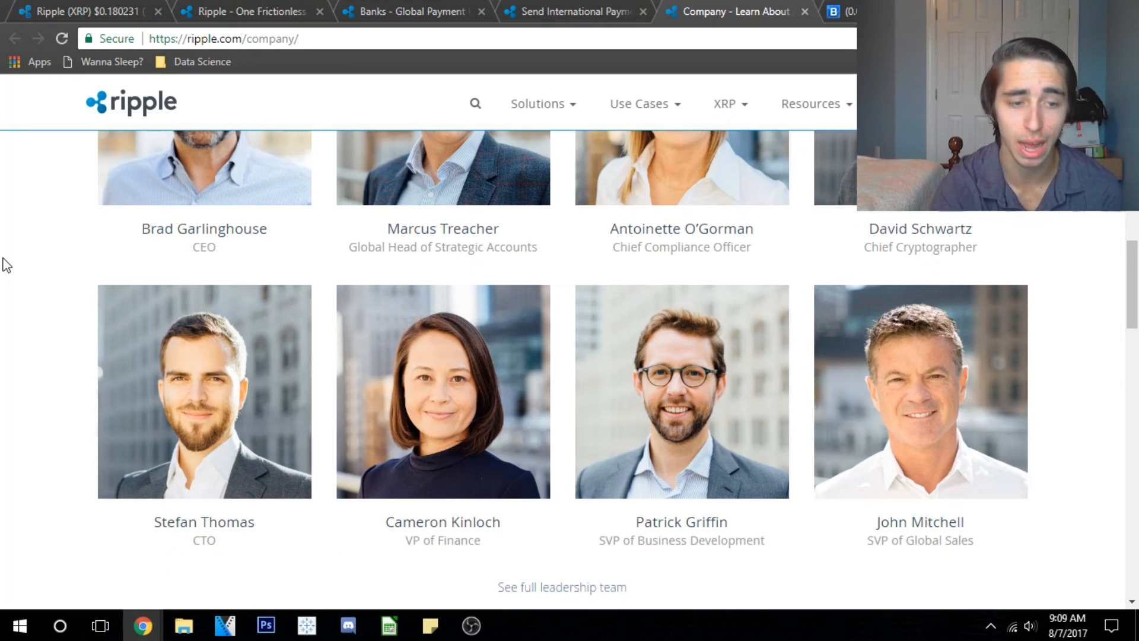
{"action": "scroll", "scroll_direction": "down", "scroll_amount": 3}
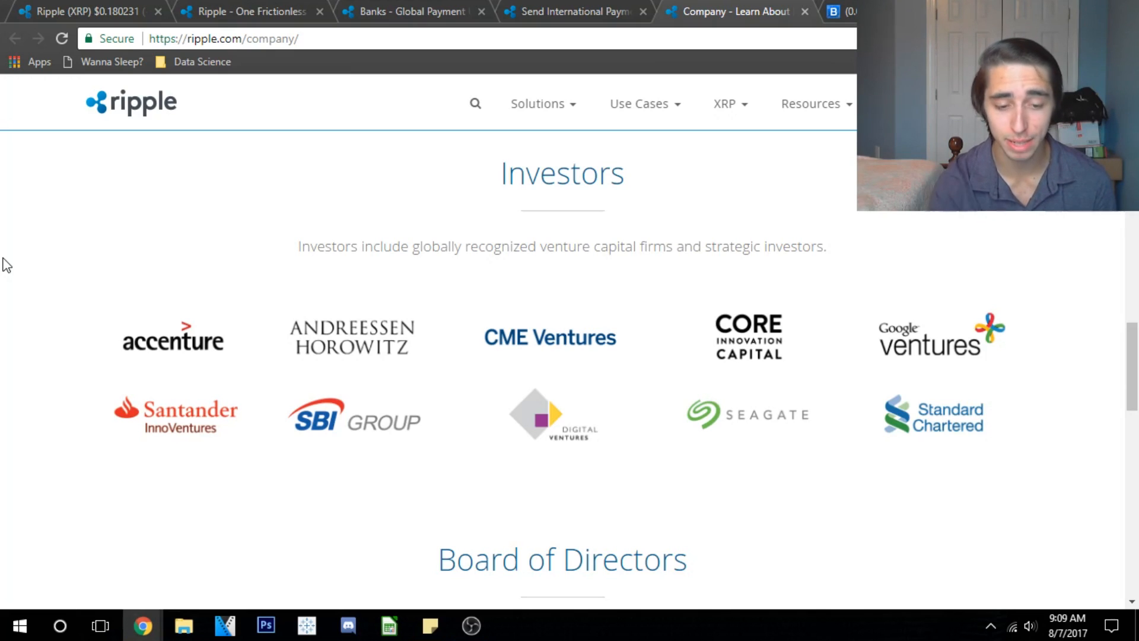
{"action": "scroll", "scroll_direction": "down", "scroll_amount": 3}
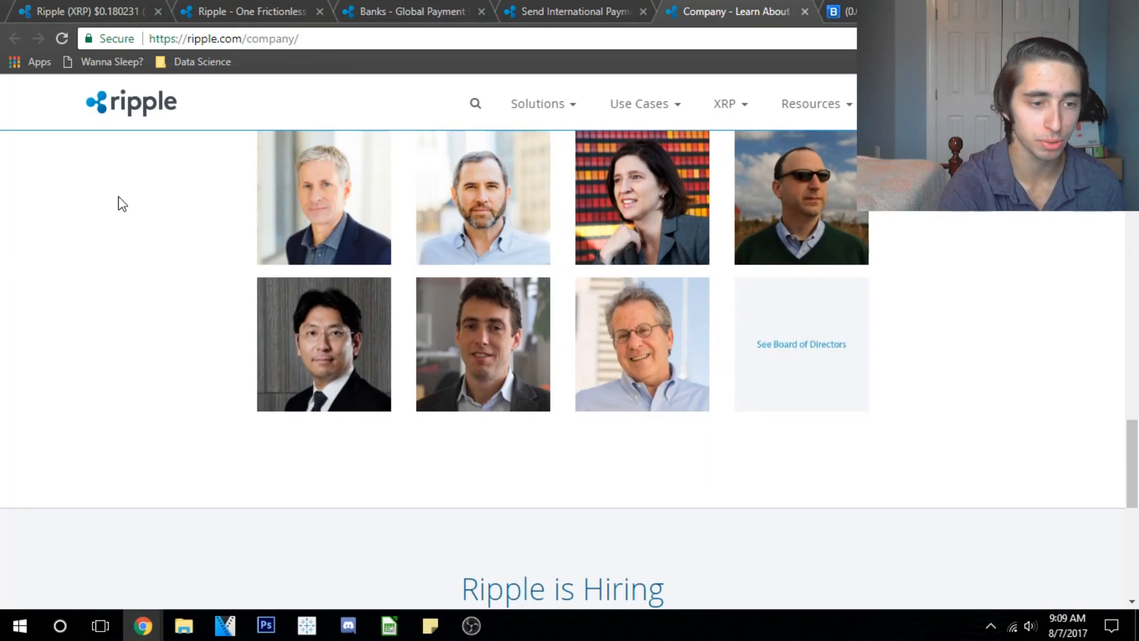
{"action": "scroll", "scroll_direction": "up", "scroll_amount": 3}
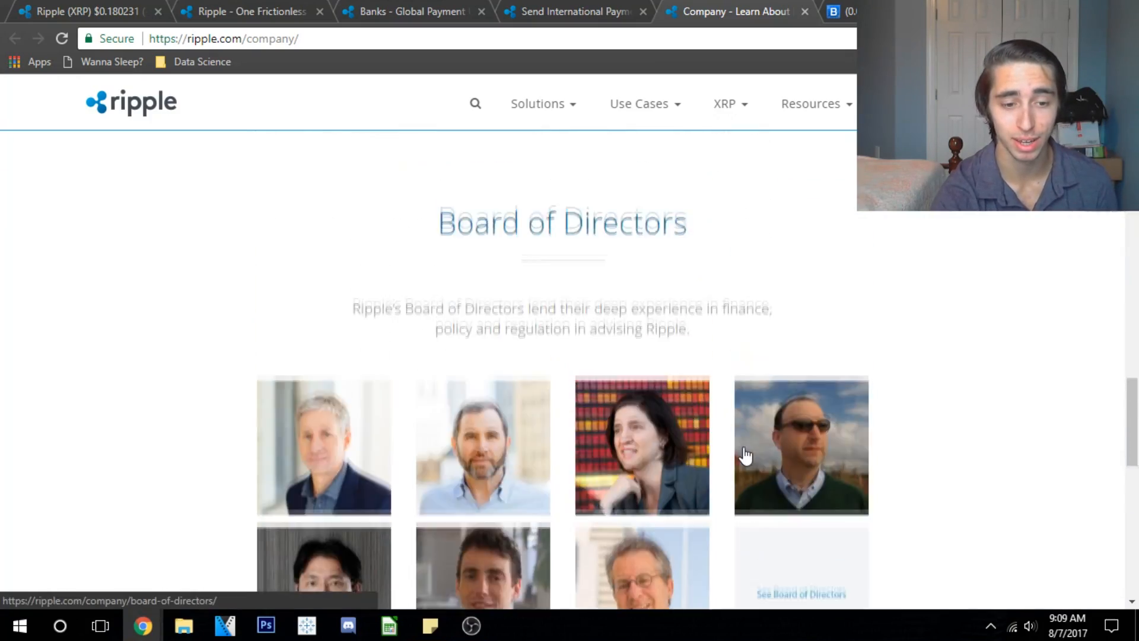
{"action": "scroll", "scroll_direction": "down", "scroll_amount": 3}
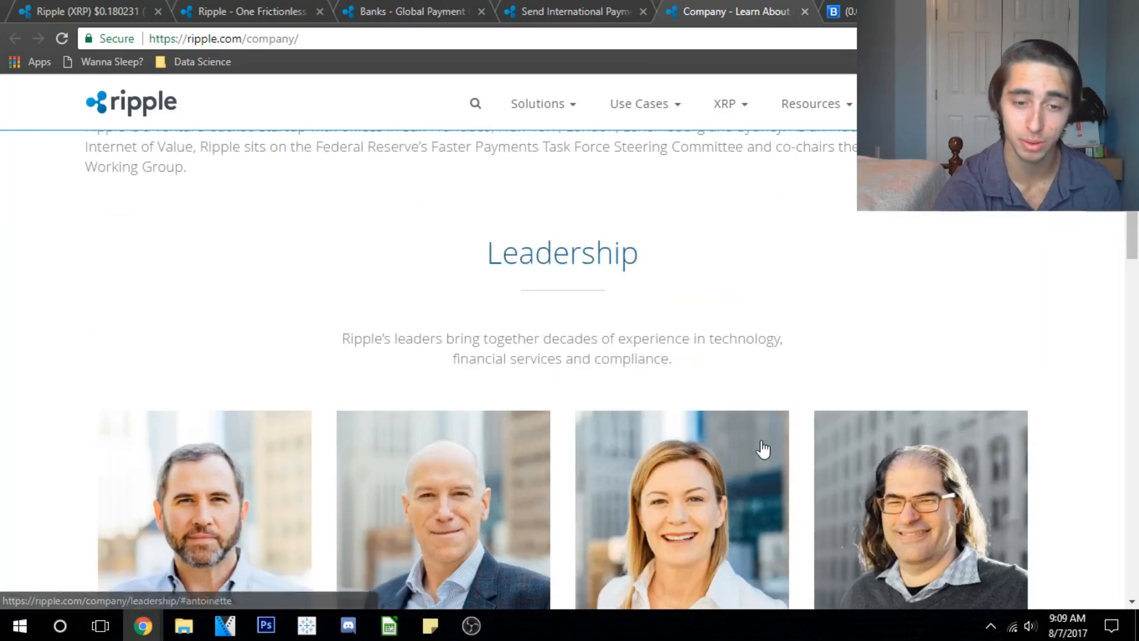
Step: Scroll back up to the Our Company banner and Overview
{"action": "scroll", "scroll_direction": "up", "scroll_amount": 3}
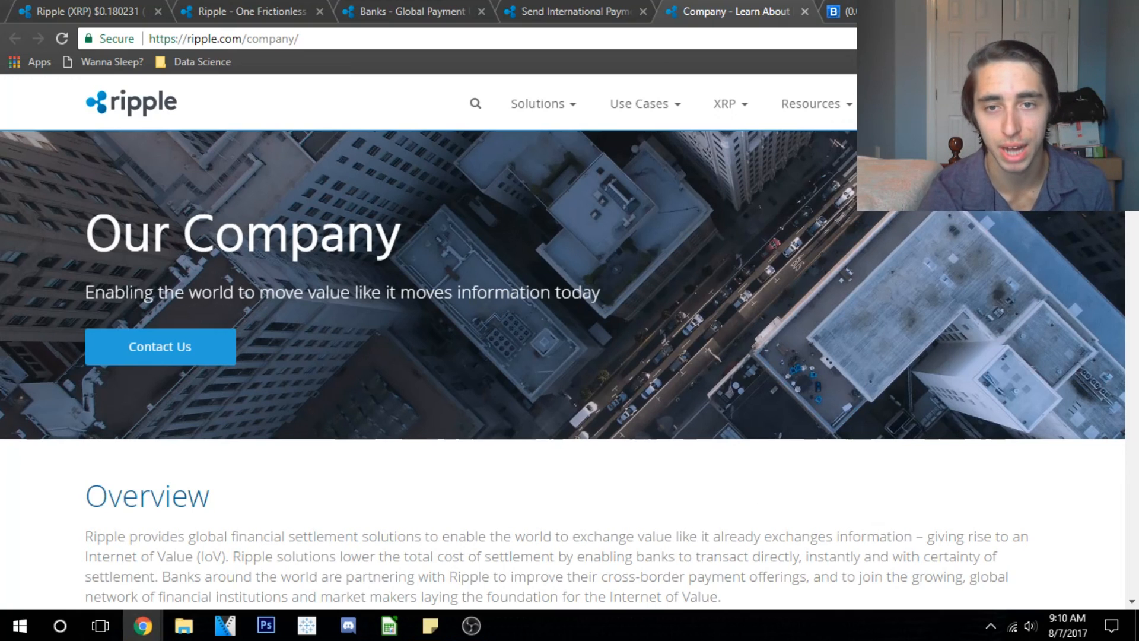
Step: Zoom the Bittrex BTC-XRP chart out to a longer history reaching back to May
{"action": "left_click", "coordinate": [833, 12]}
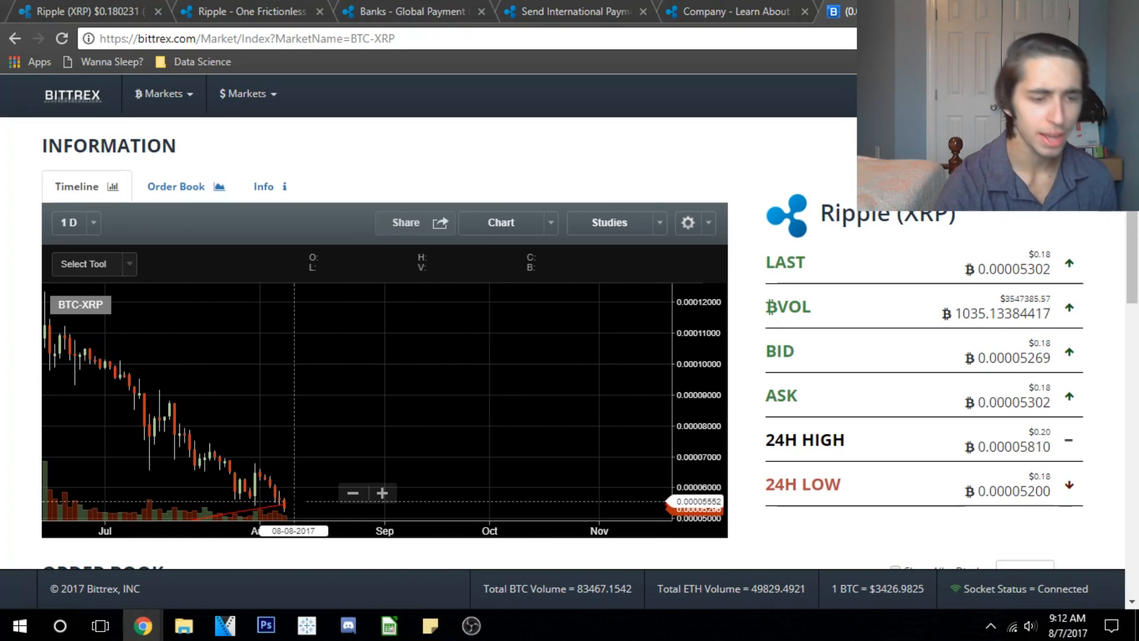
{"action": "mouse_move", "coordinate": [308, 500]}
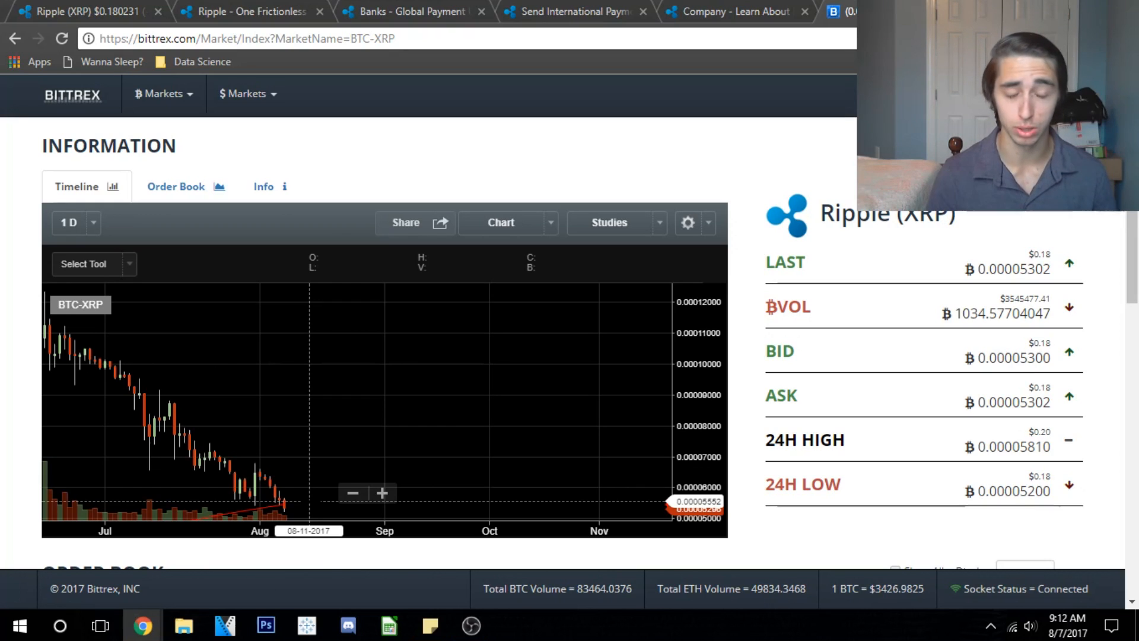
{"action": "left_click", "coordinate": [353, 494]}
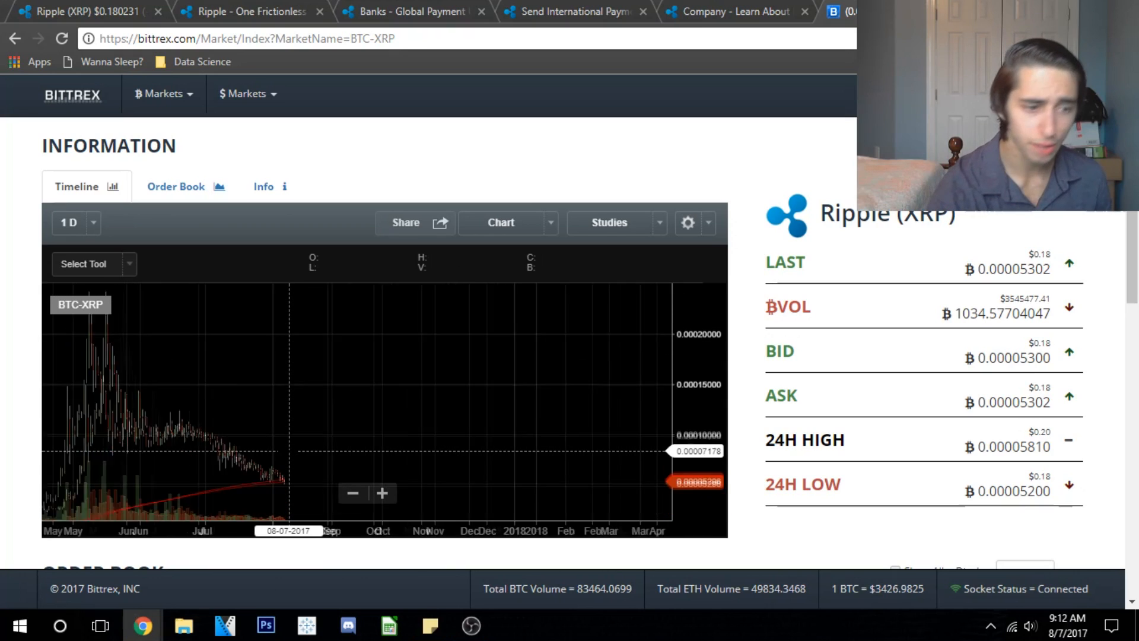